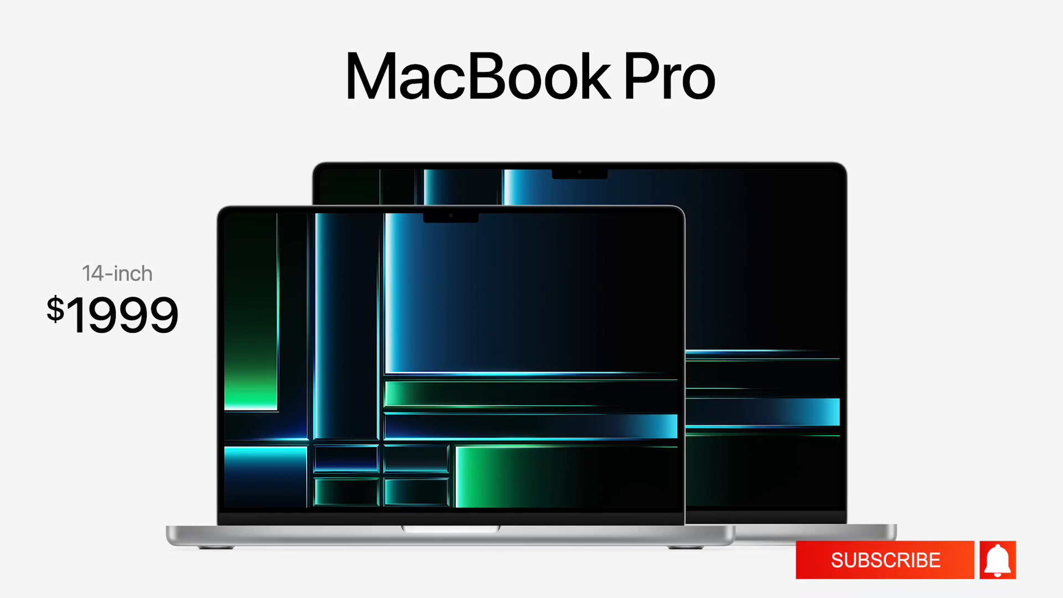
click(890, 560)
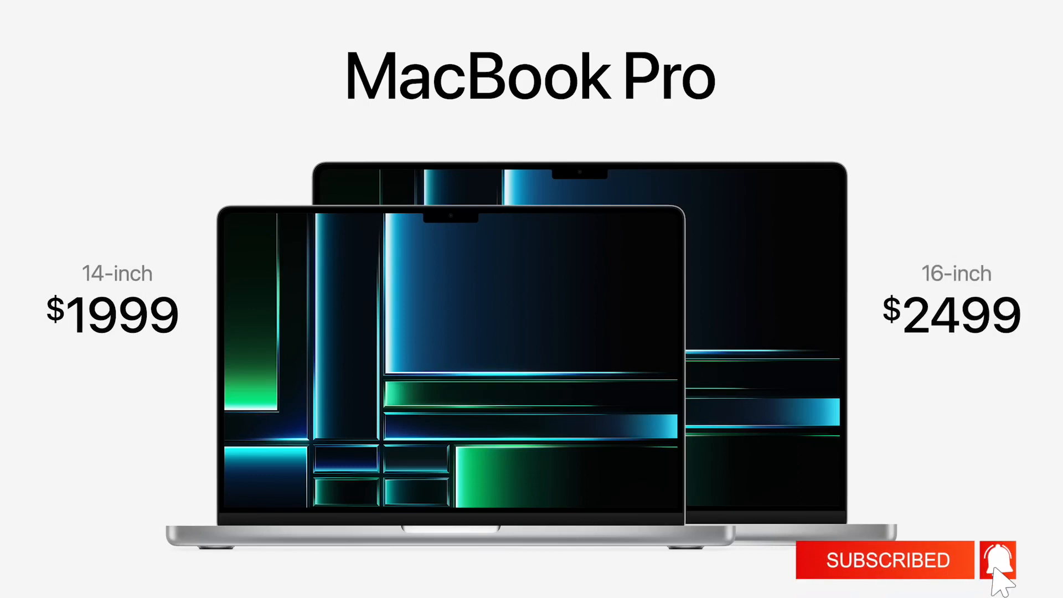